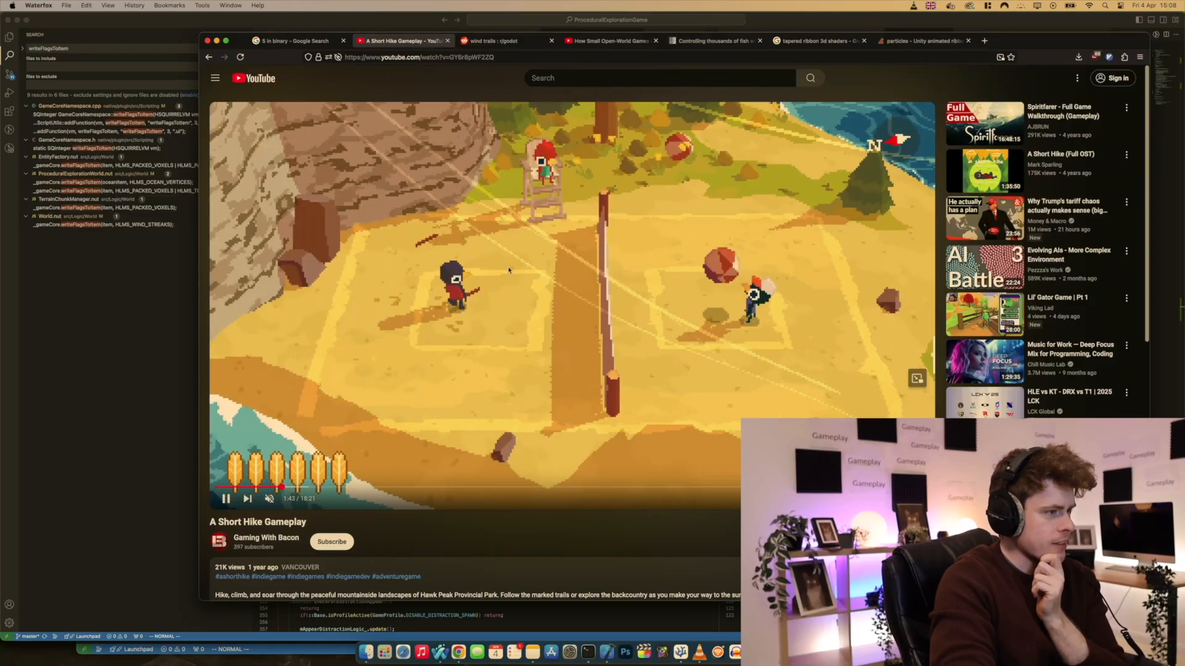
- Play the A Short Hike gameplay video full screen as a wind-streak reference
left_click(917, 379)
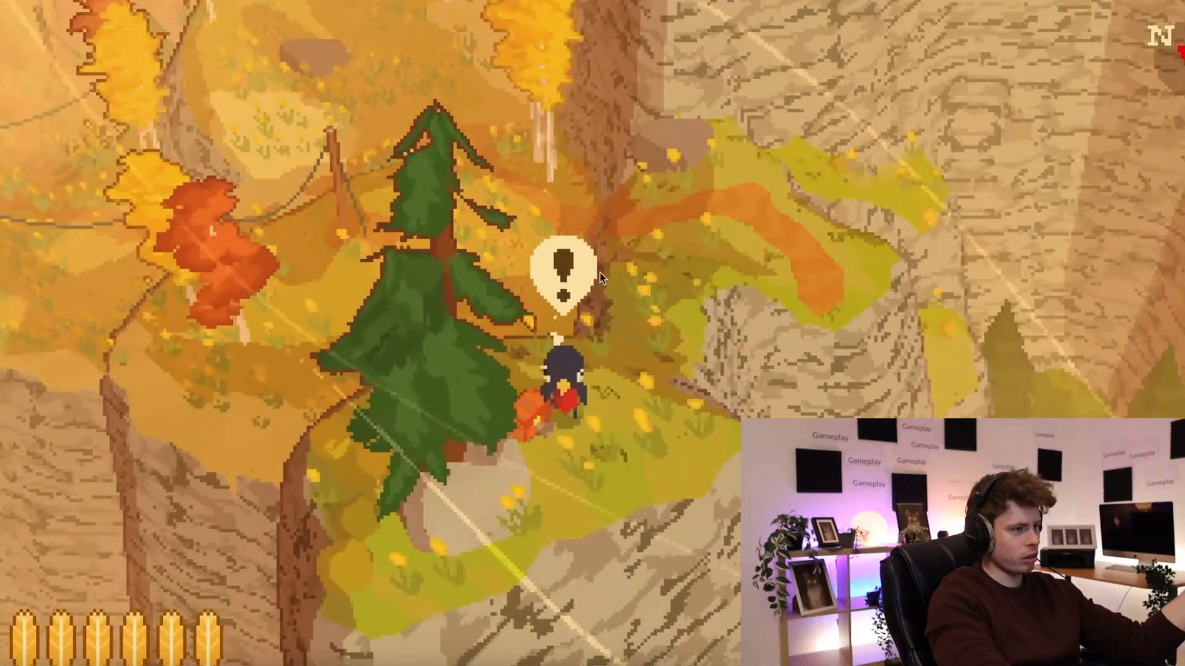
mouse_move(604, 274)
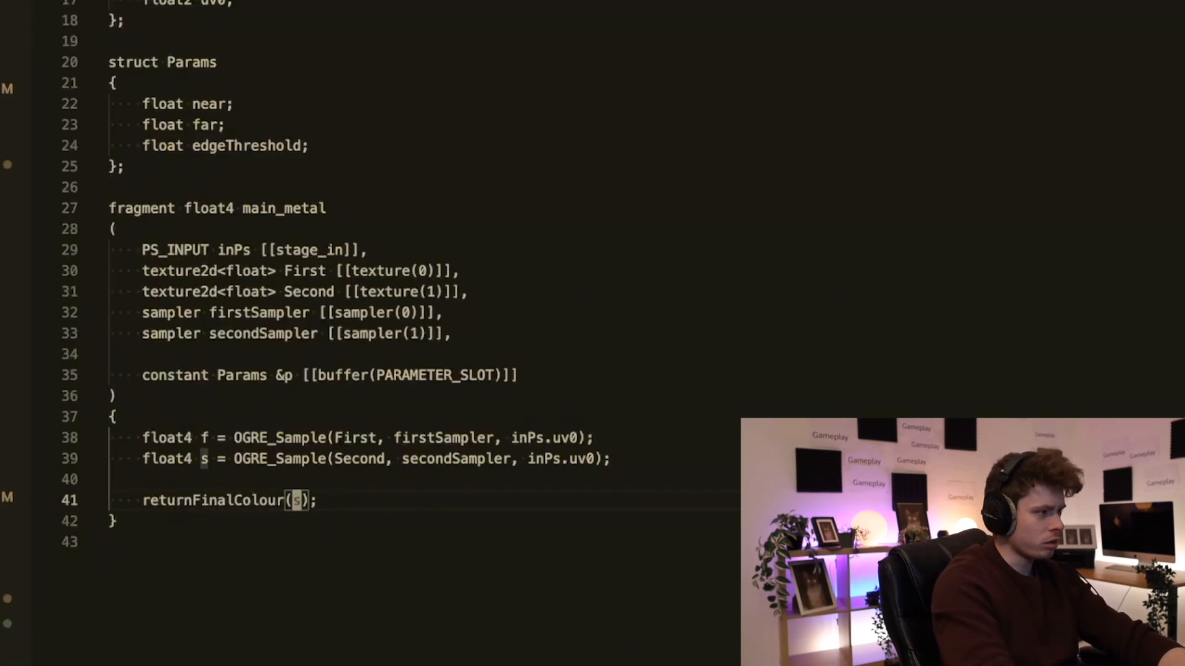
- Return f when s.w is 0.0, otherwise mix(f, s, 0.5), then relaunch into Play
type("f +")
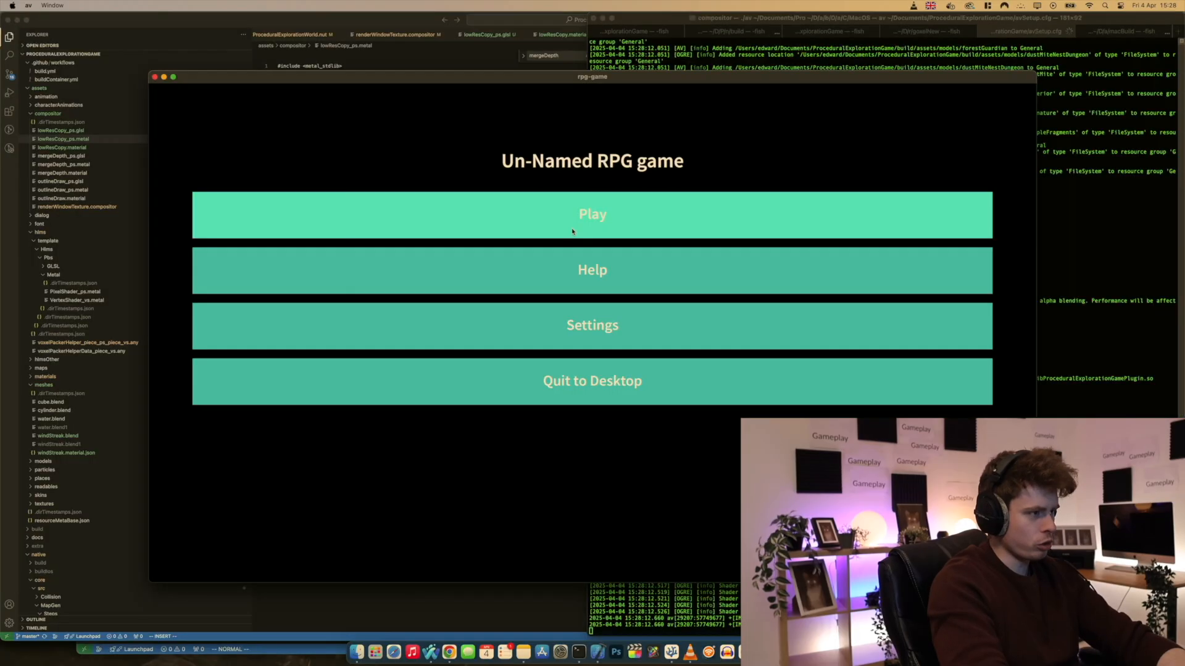
left_click(591, 214)
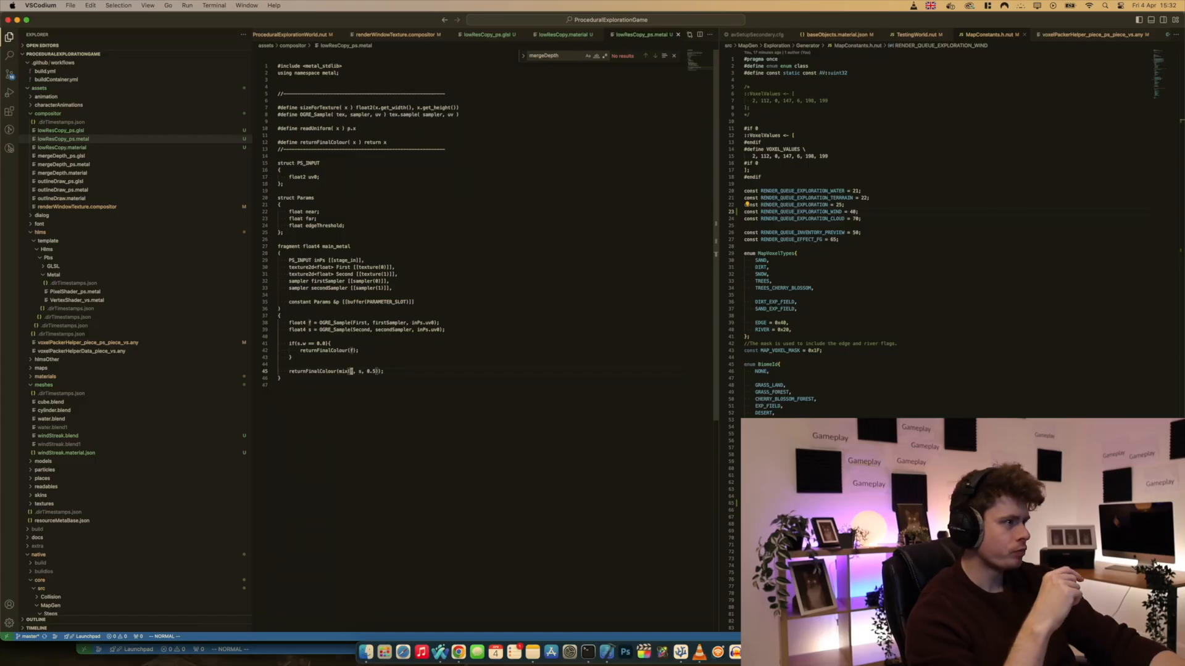
- Bring up World.nut in the editor while the rebuilt game reaches Select a save
left_click(297, 35)
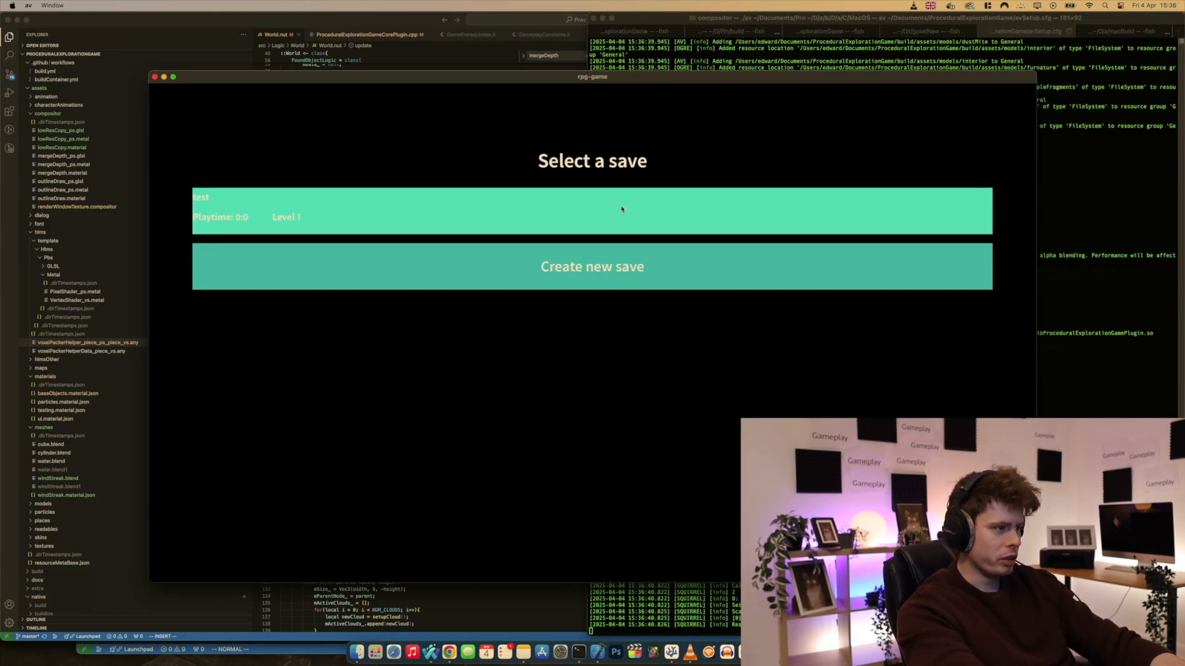
- Load the level-1 'test' save to enter the voxel world
left_click(591, 211)
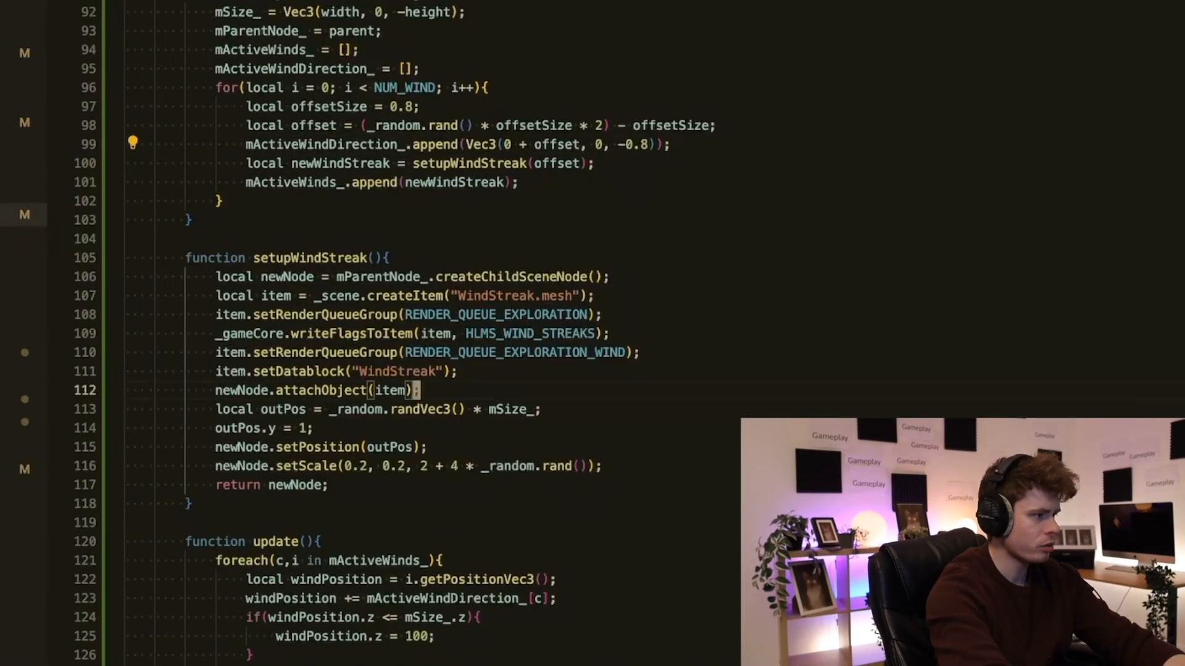
- Add a newNode.setOrientation(...) call after setScale in setupWindStreak
type("newNode.se")
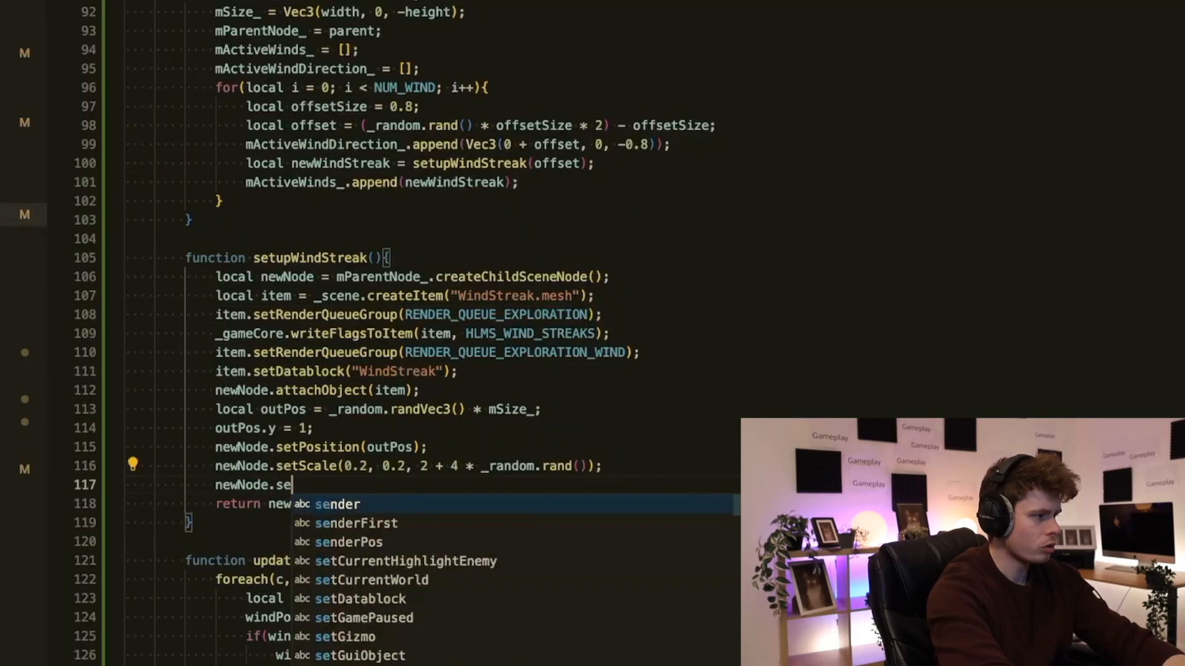
type("tOrientation")
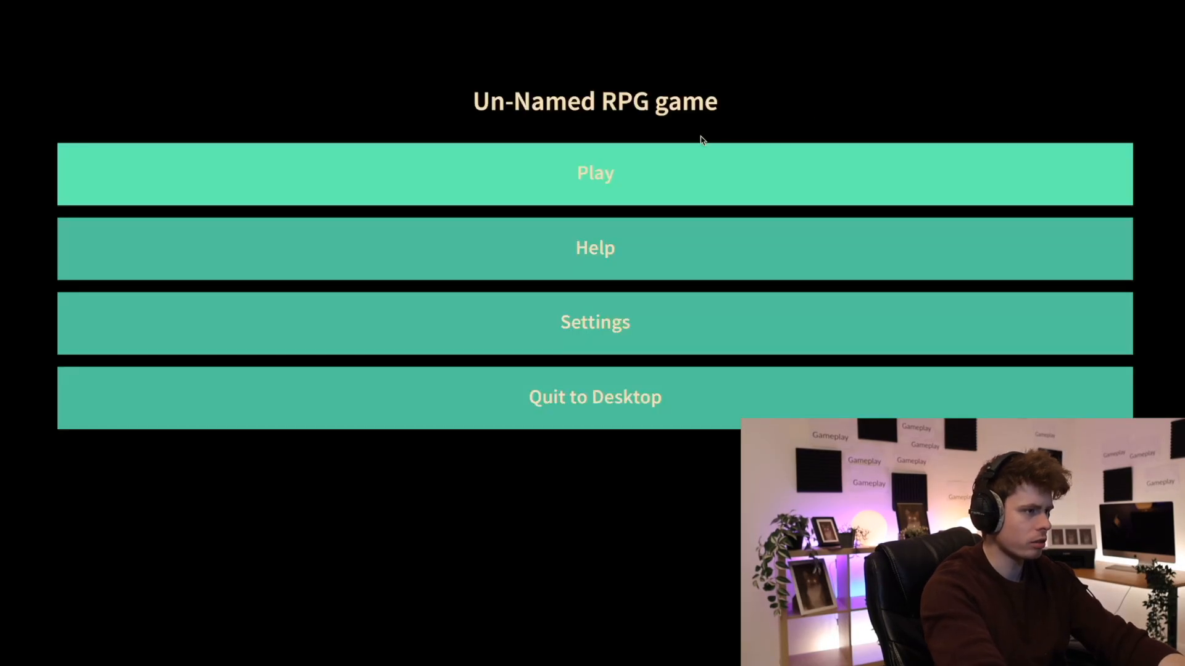
- Play into the beach exploration session, then pause with Escape
left_click(595, 173)
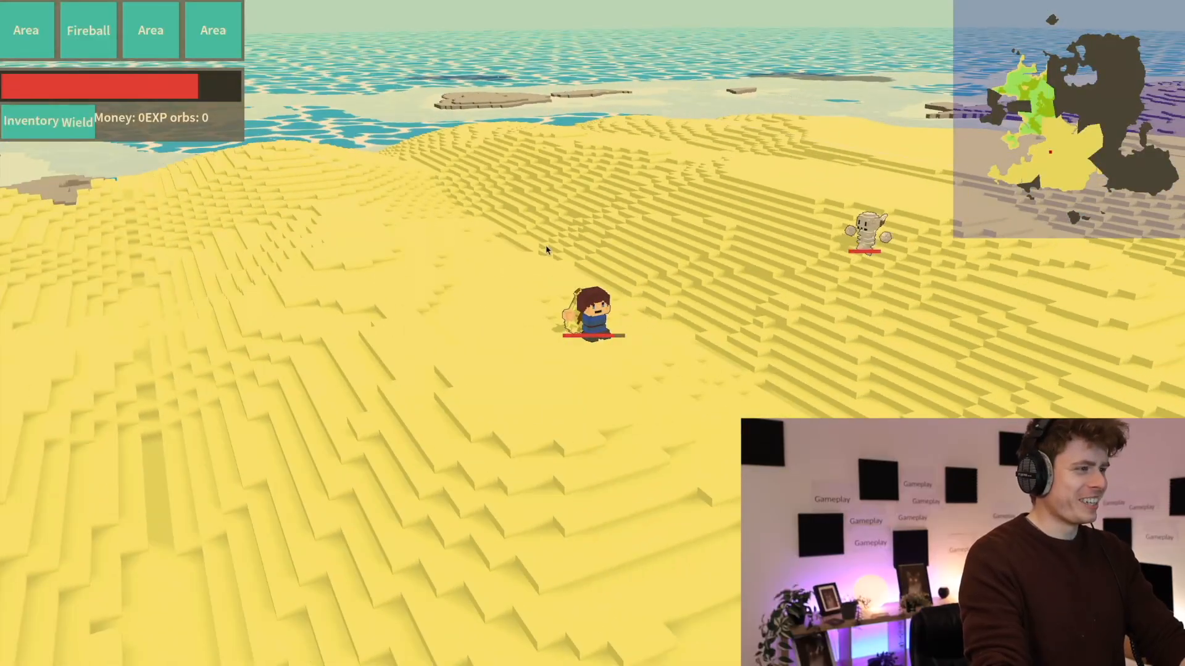
key("Escape")
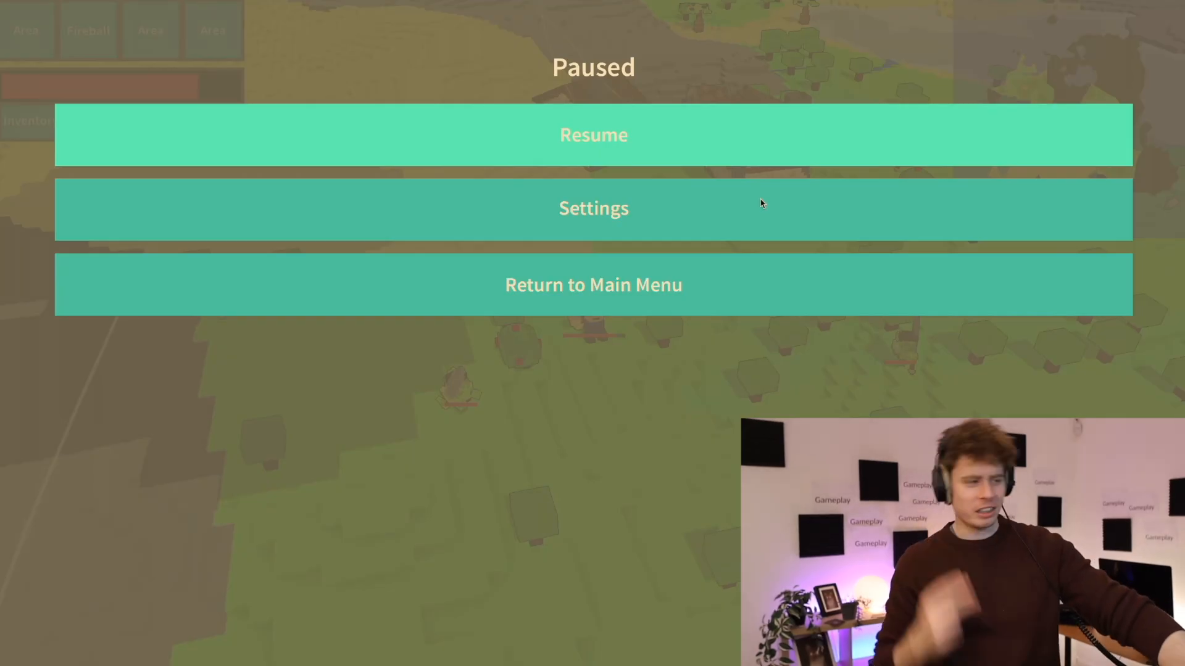
left_click(593, 134)
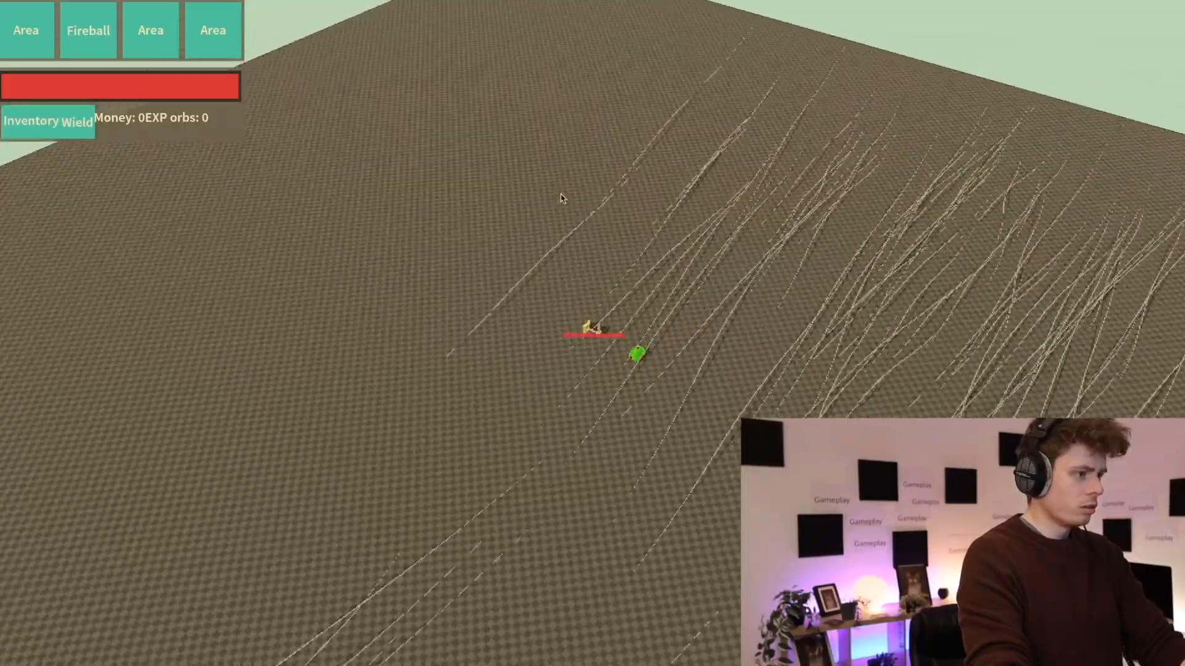
mouse_move(563, 197)
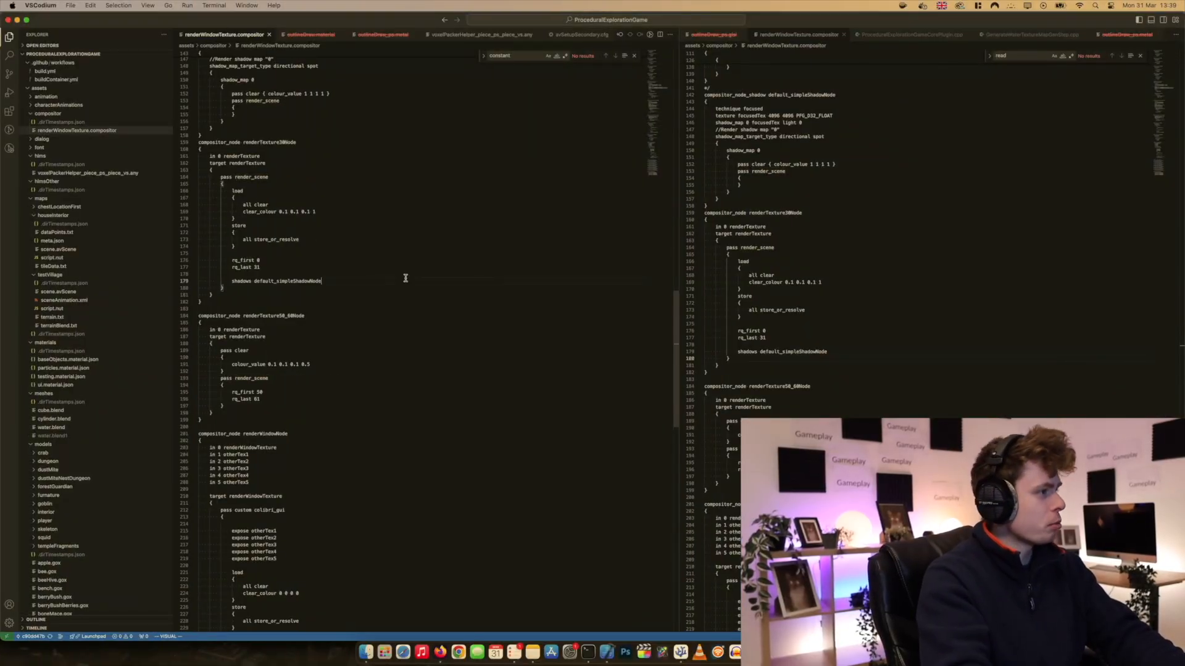
- Switch over to Xcode's captured GPU frame showing the Metal vertex shader
key("cmd+p")
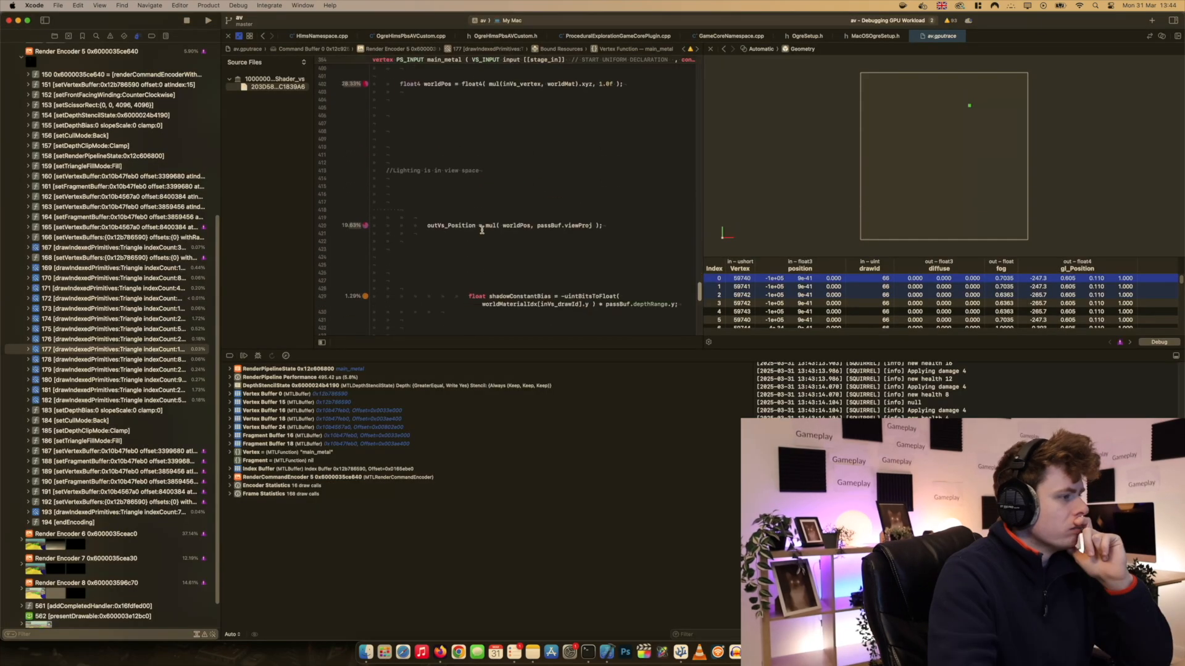
- Scroll to the initialise code writing voxel and terrain flags to the MaskedWorld datablock
scroll("down", 3)
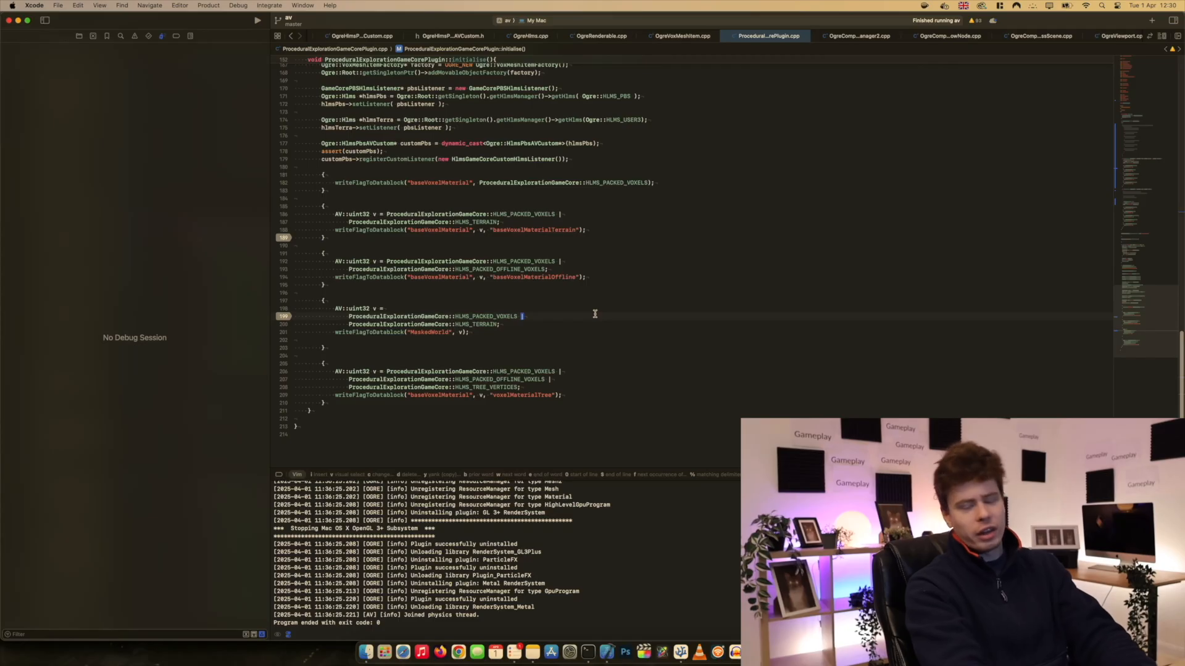
- Copy the hasCustomParameter check and getCustomParameter lines from calculateHashForPreCaster into calculateHashForPreCreate
key("cmd+tab")
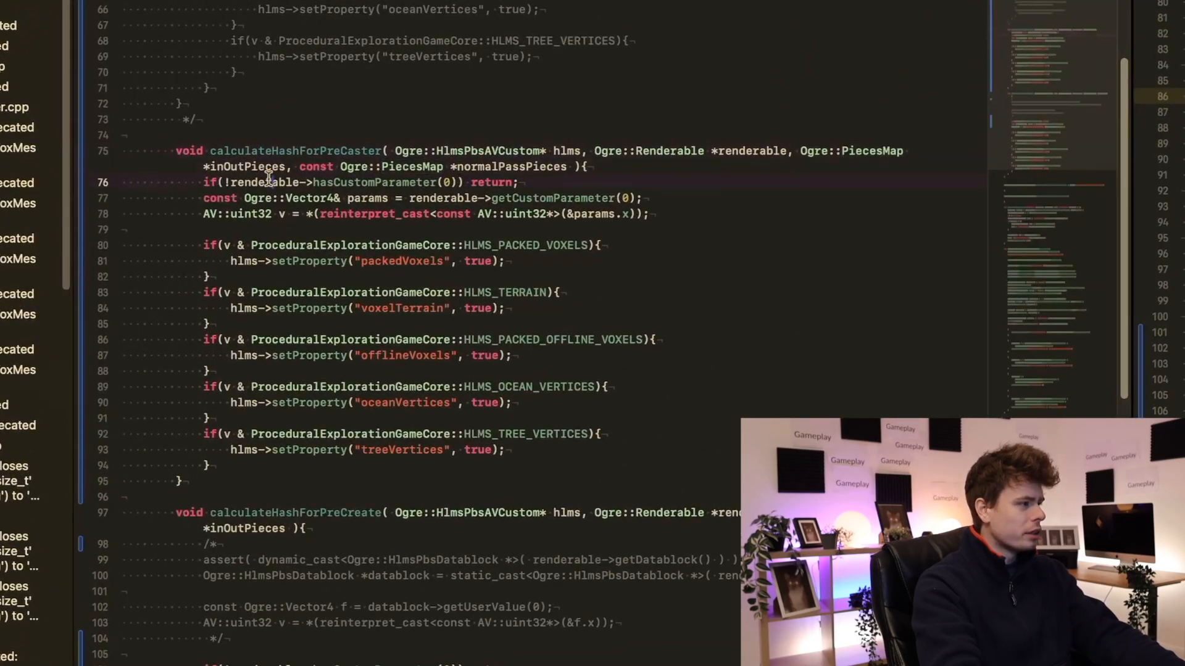
double_click(265, 183)
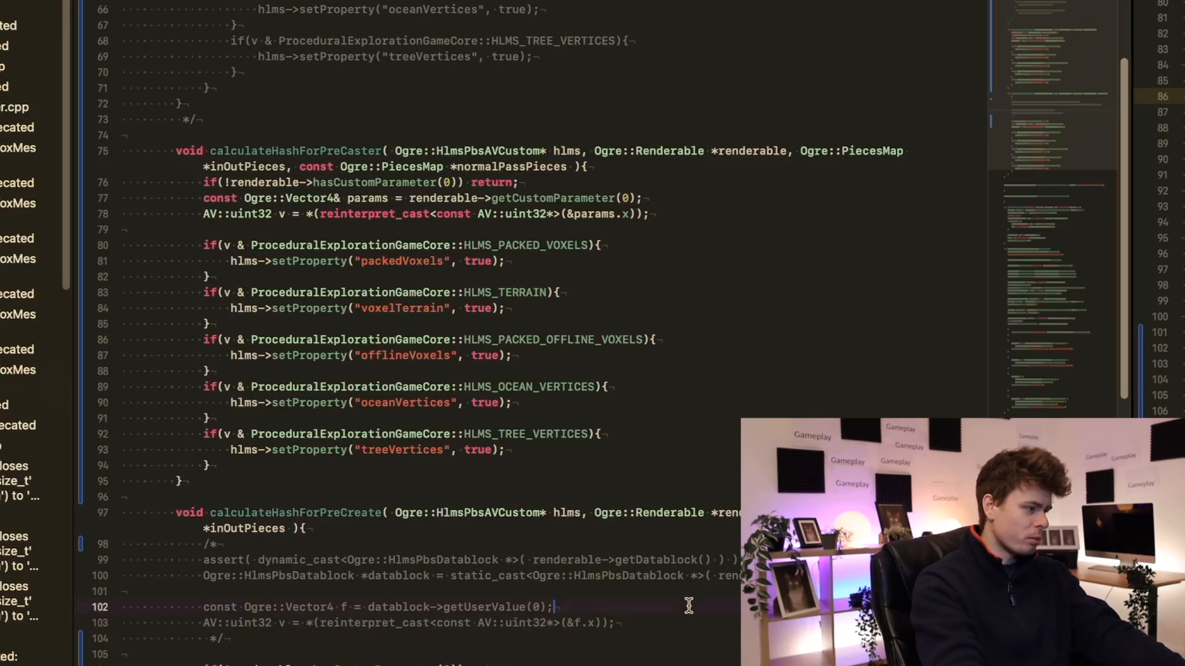
scroll("down", 3)
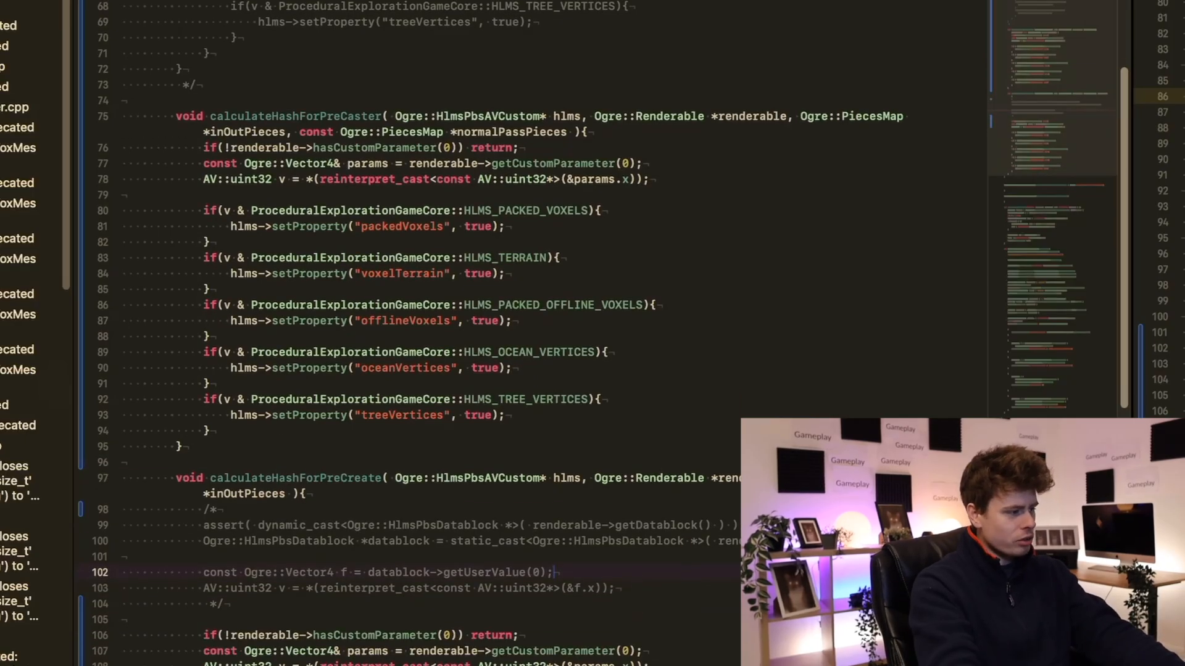